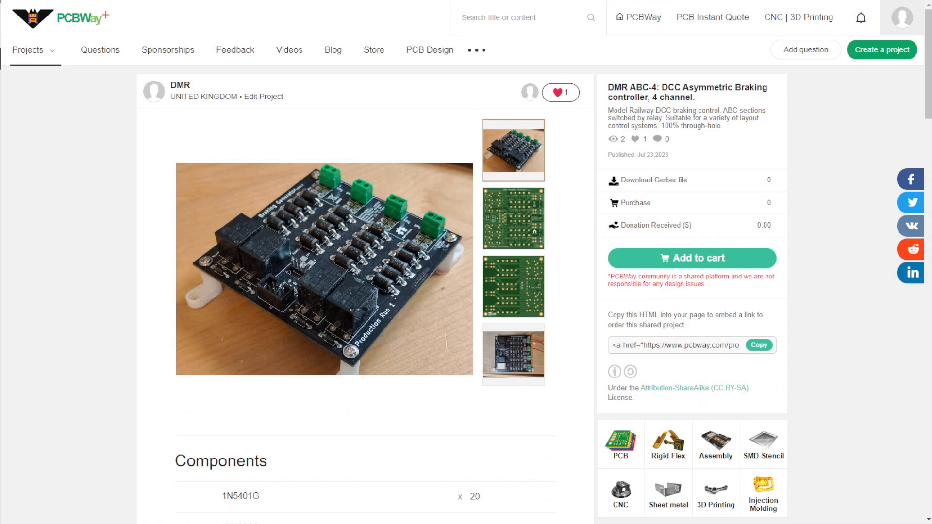
mouse_move(690, 258)
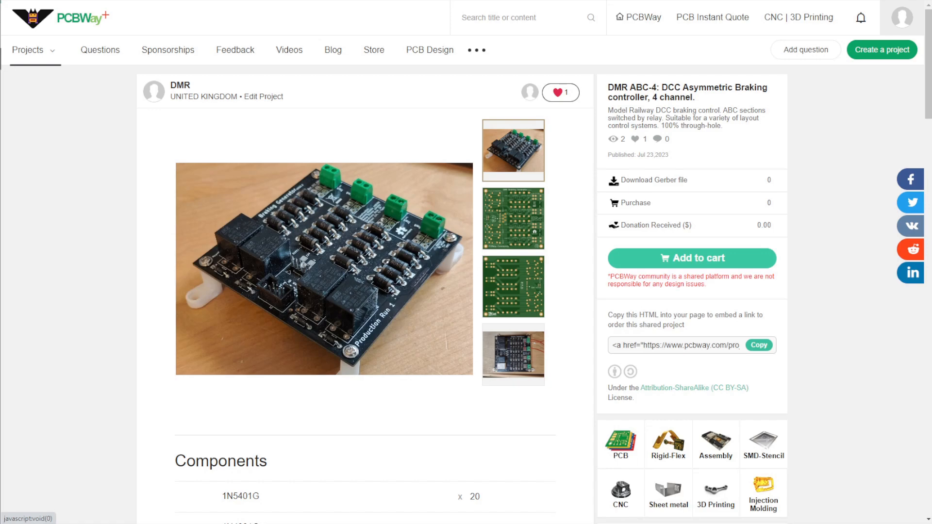
- Add the ABC-4 project to cart, landing on its instant quote at US$10.36 for 5 pieces
click(711, 17)
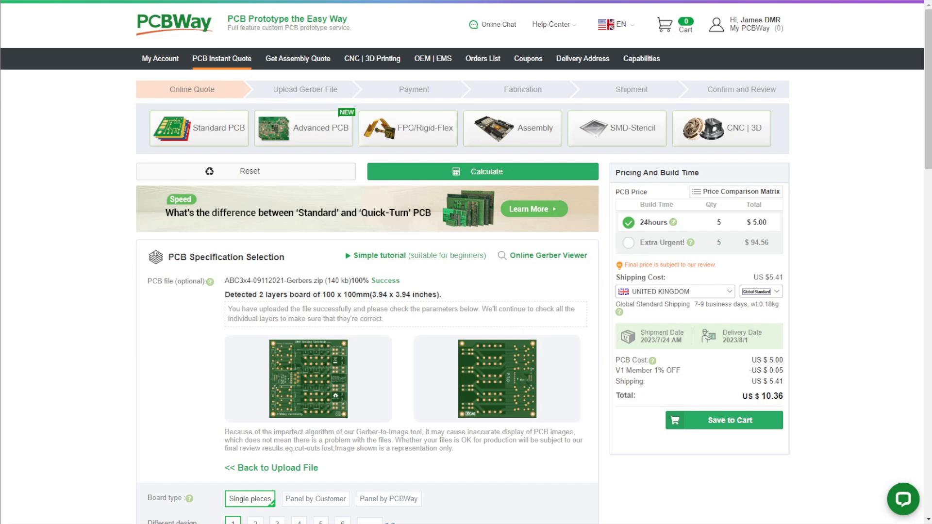
scroll(down, 3)
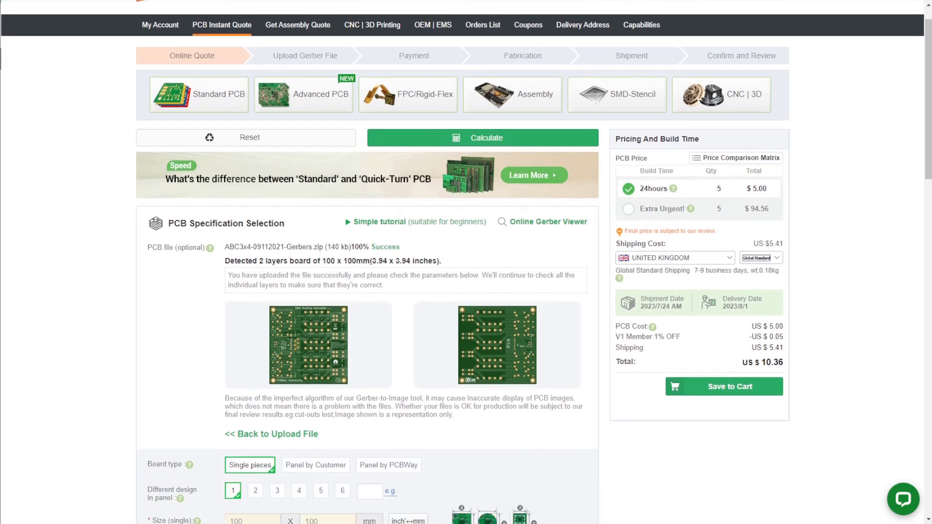
scroll(down, 3)
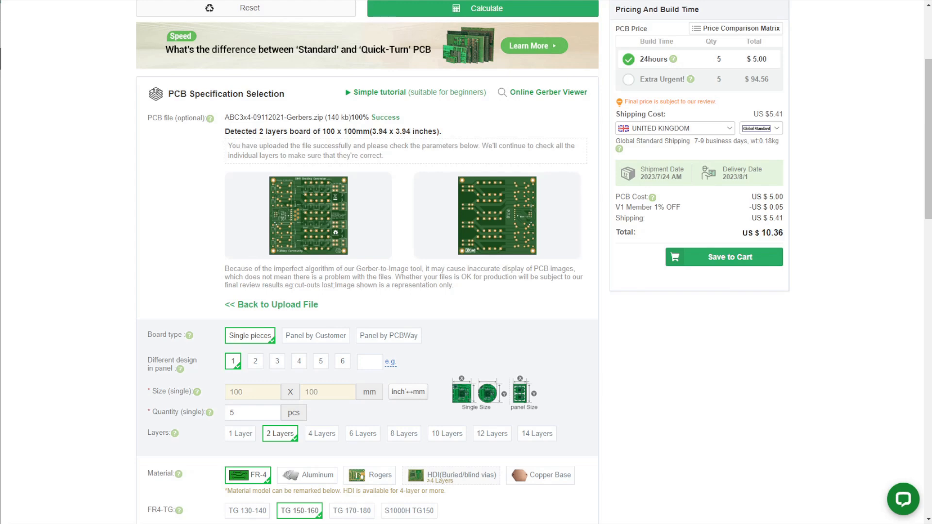
- Set the single-board quantity to 10, bringing the quote total to US$11.97
click(252, 413)
text(10)
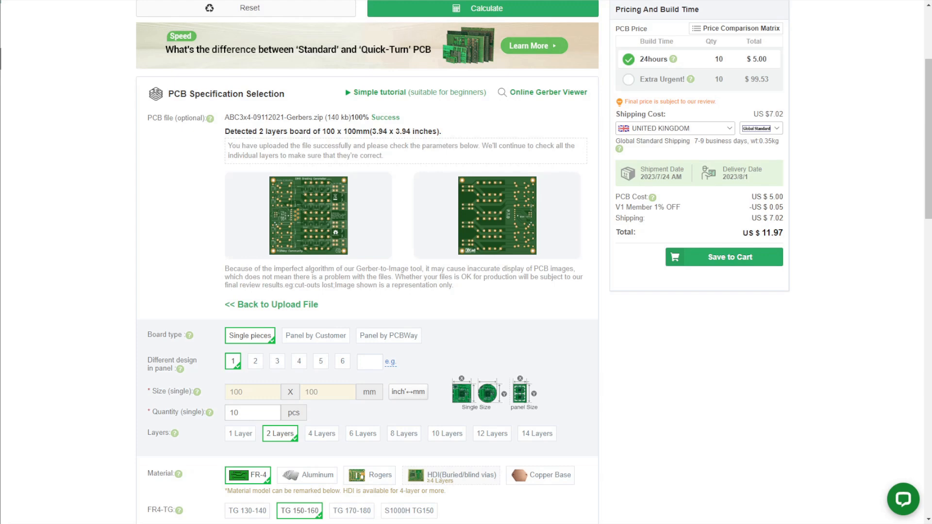
scroll(down, 3)
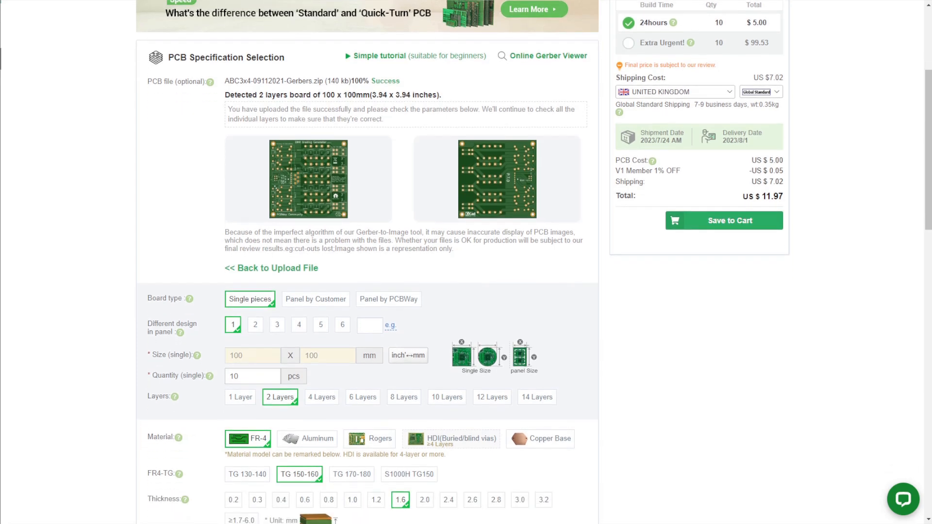
scroll(down, 3)
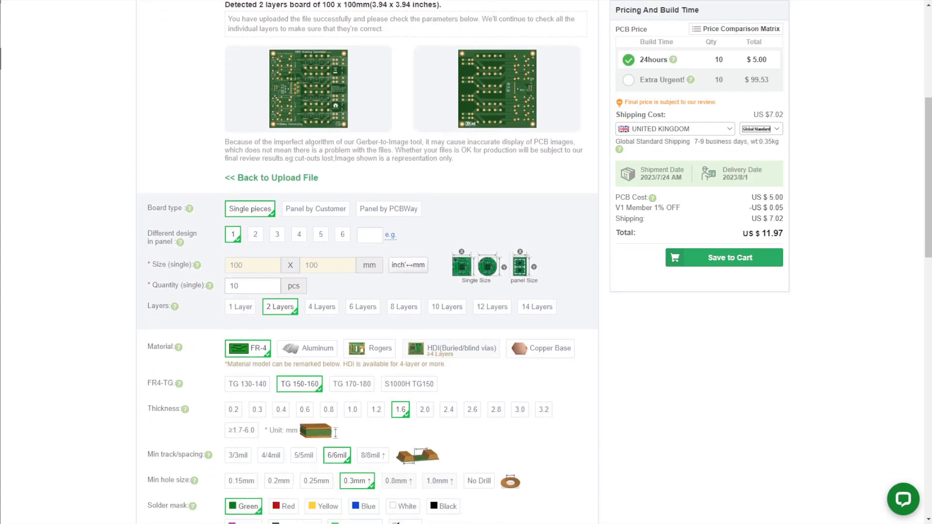
scroll(down, 3)
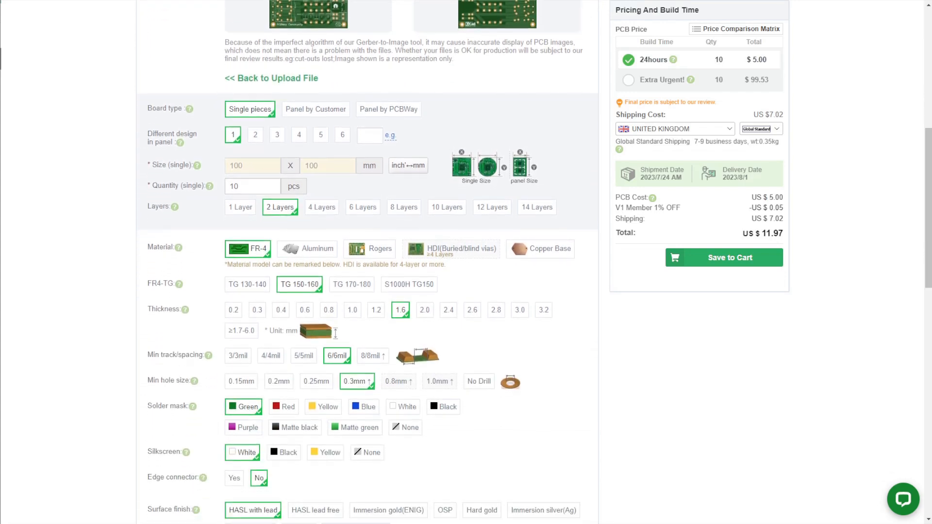
scroll(down, 3)
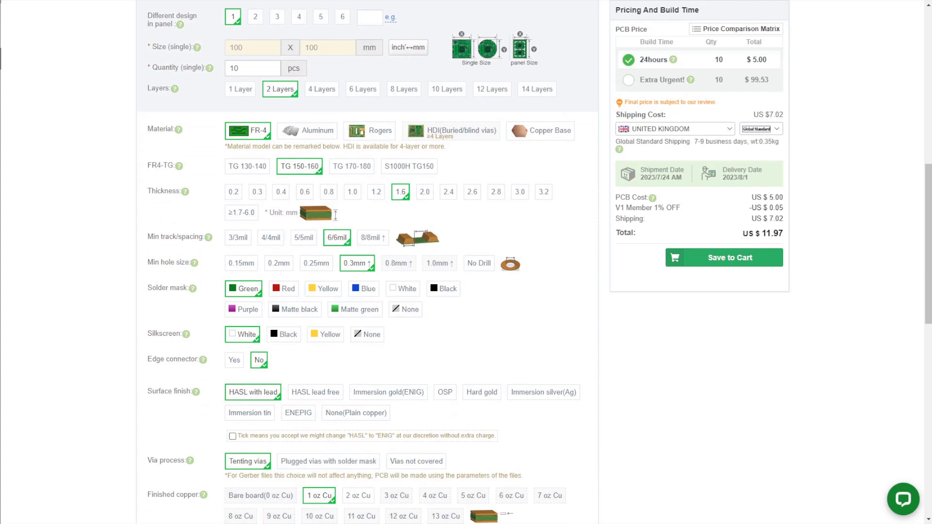
- Accept a possible HASL-to-ENIG surface-finish swap at no extra charge, total still US$11.97
click(232, 436)
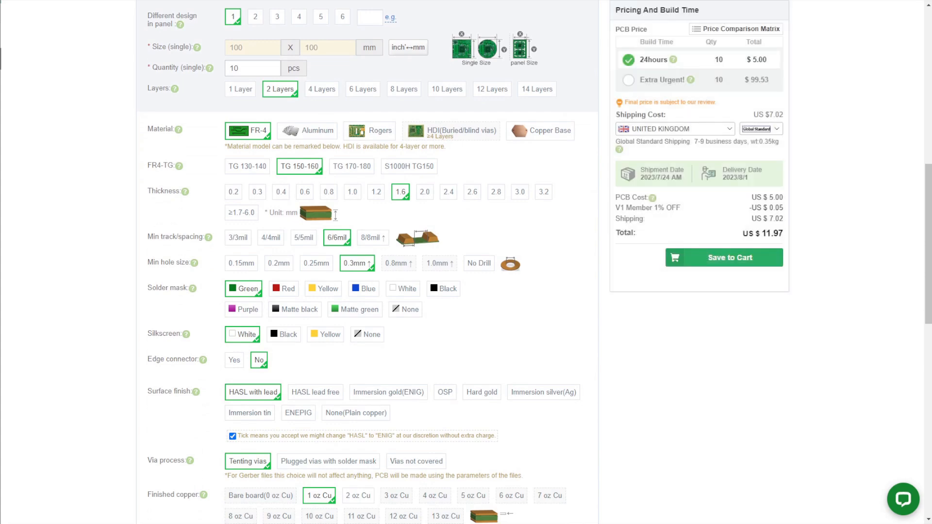
scroll(down, 3)
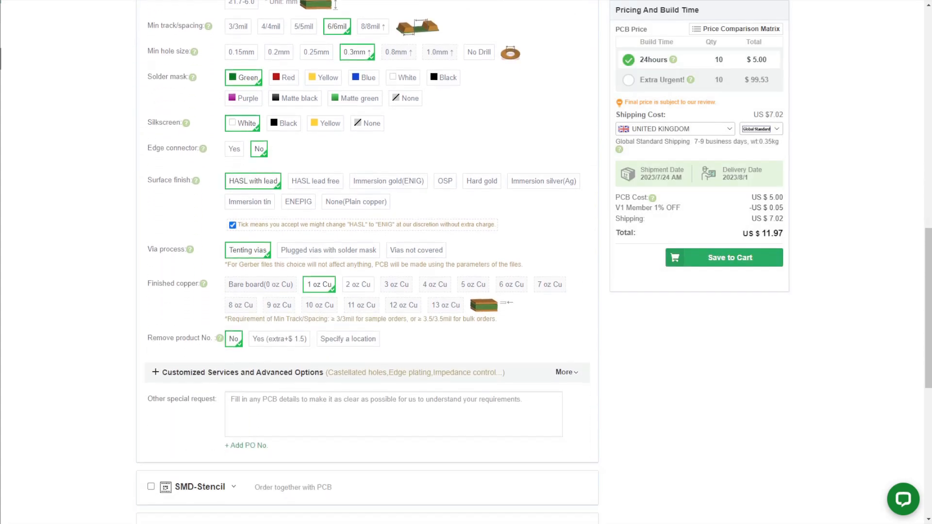
scroll(down, 3)
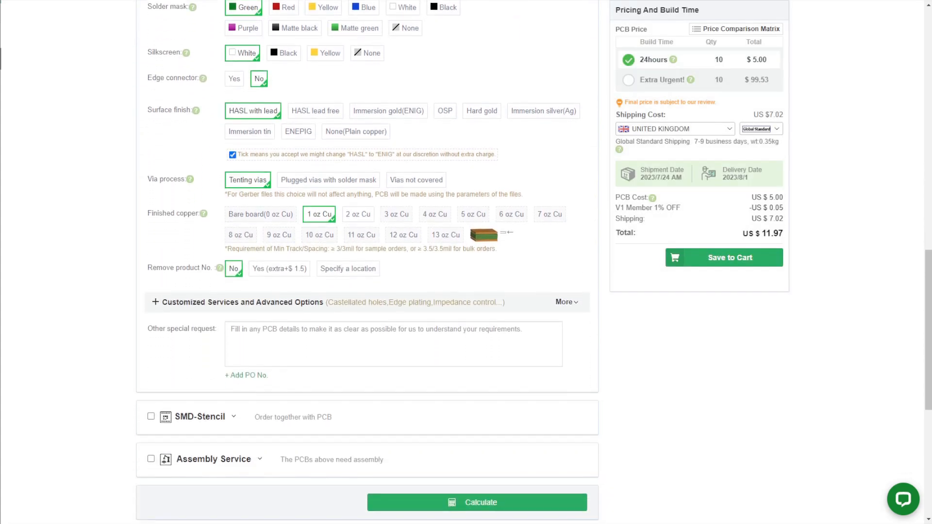
scroll(down, 3)
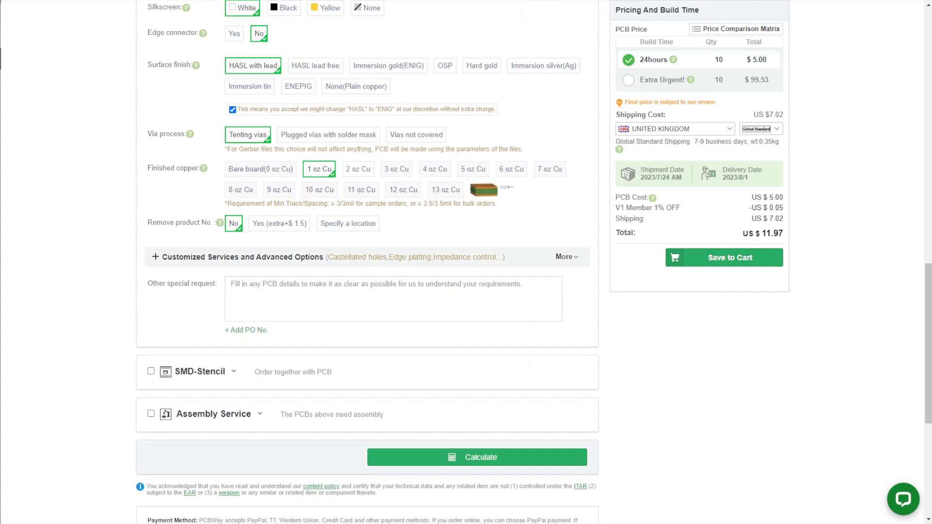